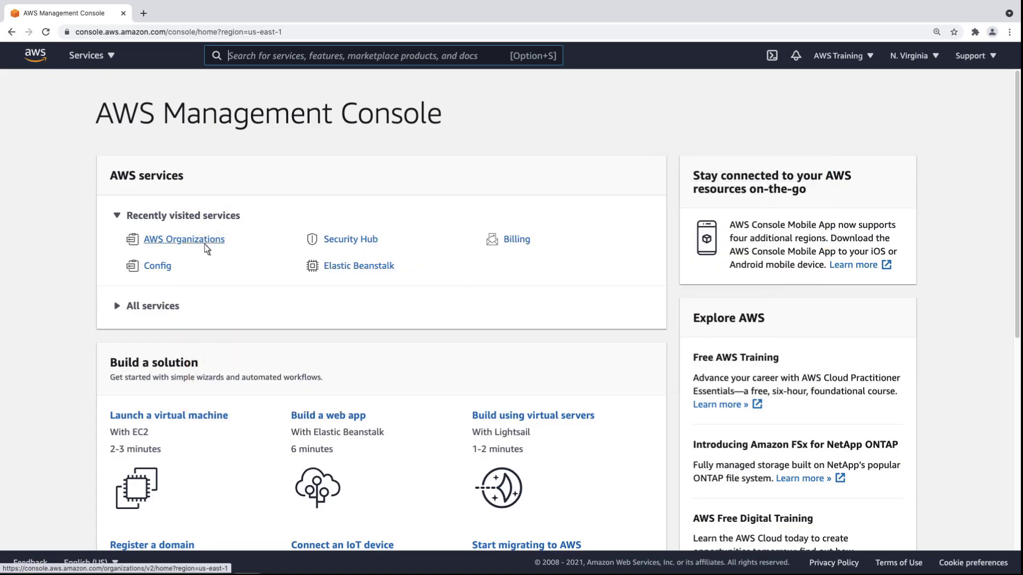
Open AWS Organizations and expand the Security OU and its Prod OU to reveal the production accounts.
left_click(184, 239)
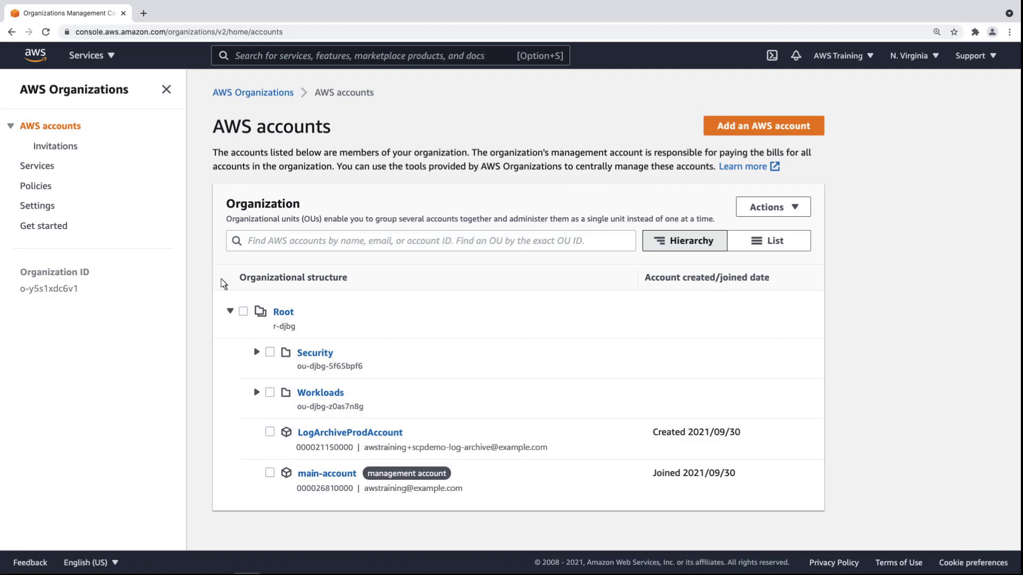
left_click(256, 352)
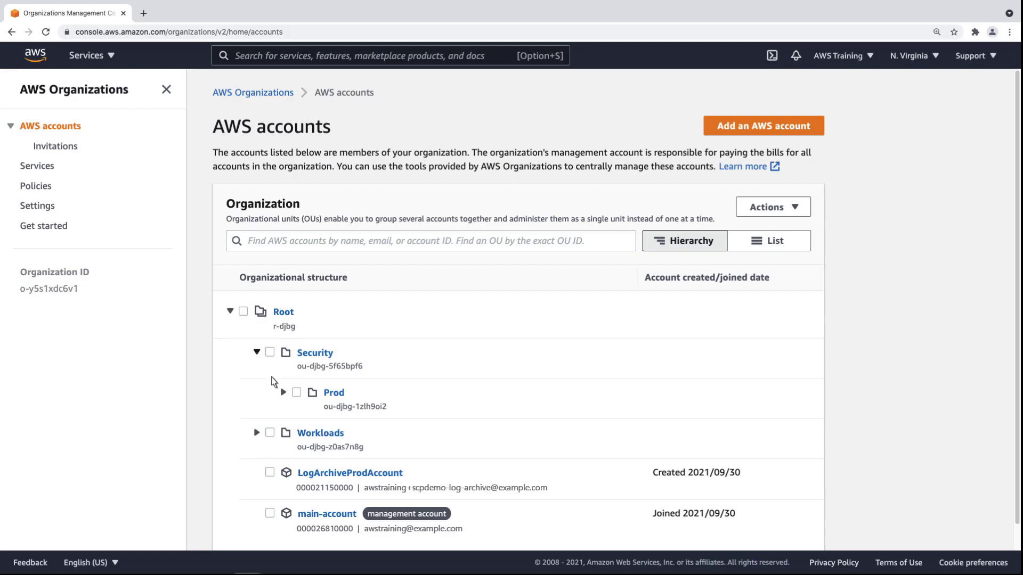
left_click(283, 392)
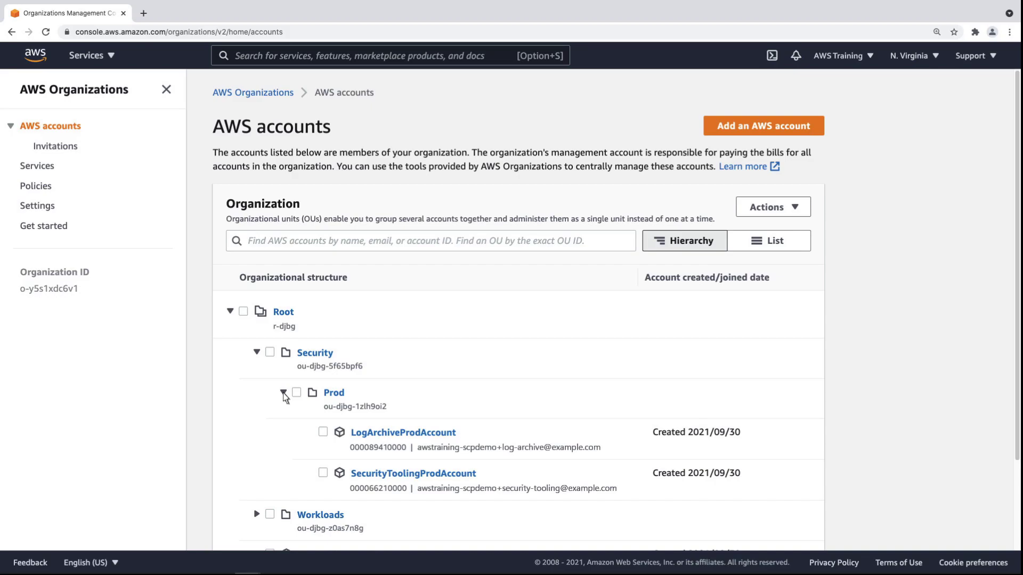
scroll("down", 3)
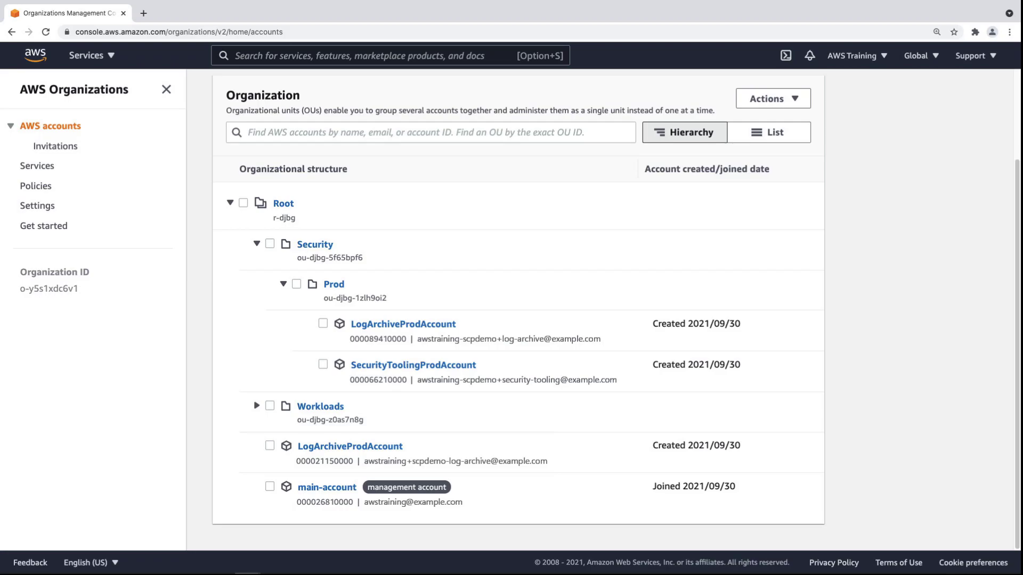
mouse_move(616, 375)
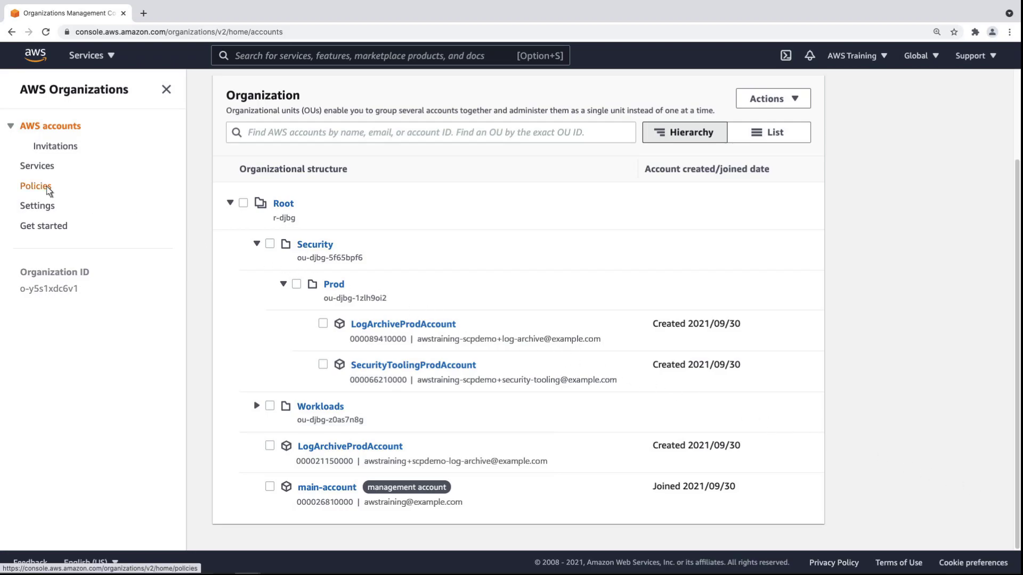
Enable service control policies, review the FullAWSAccess policy, and return to the SCP list.
left_click(36, 186)
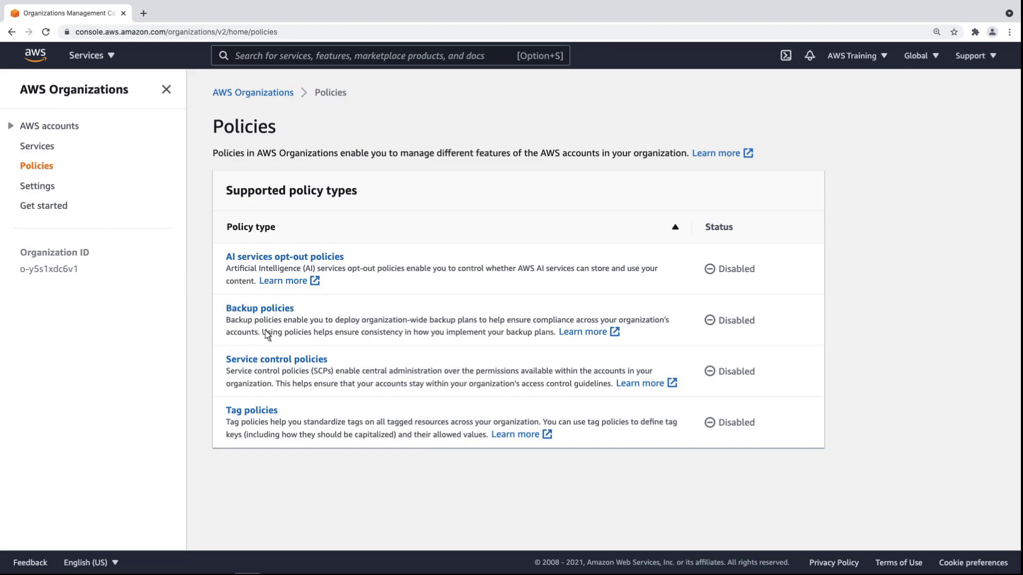
left_click(276, 358)
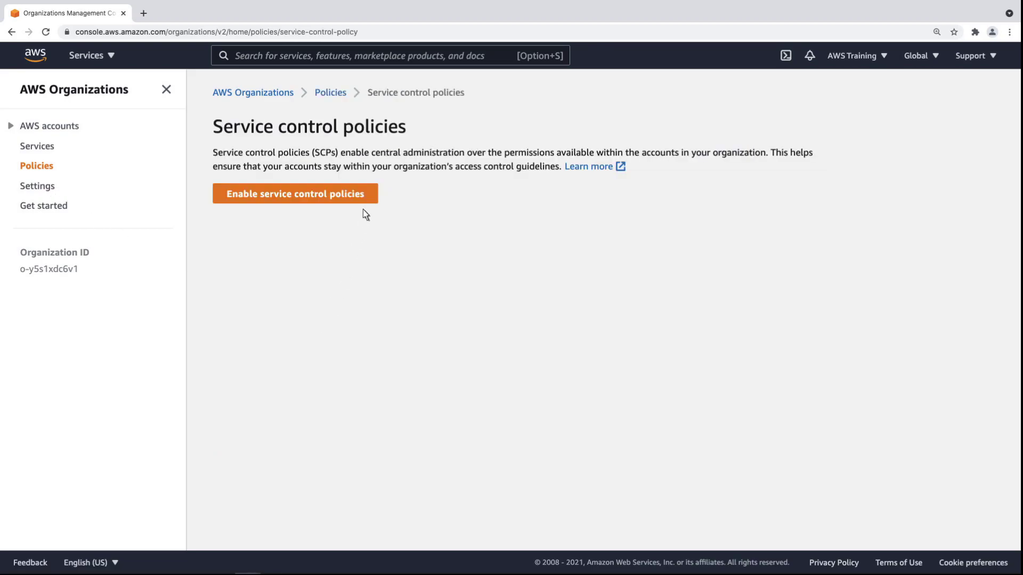
left_click(294, 194)
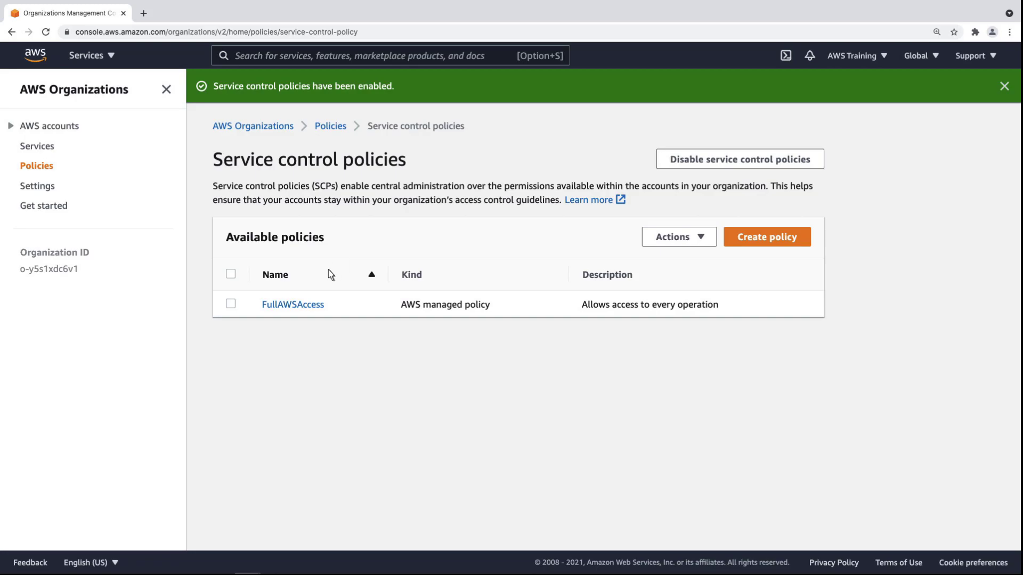
left_click(293, 304)
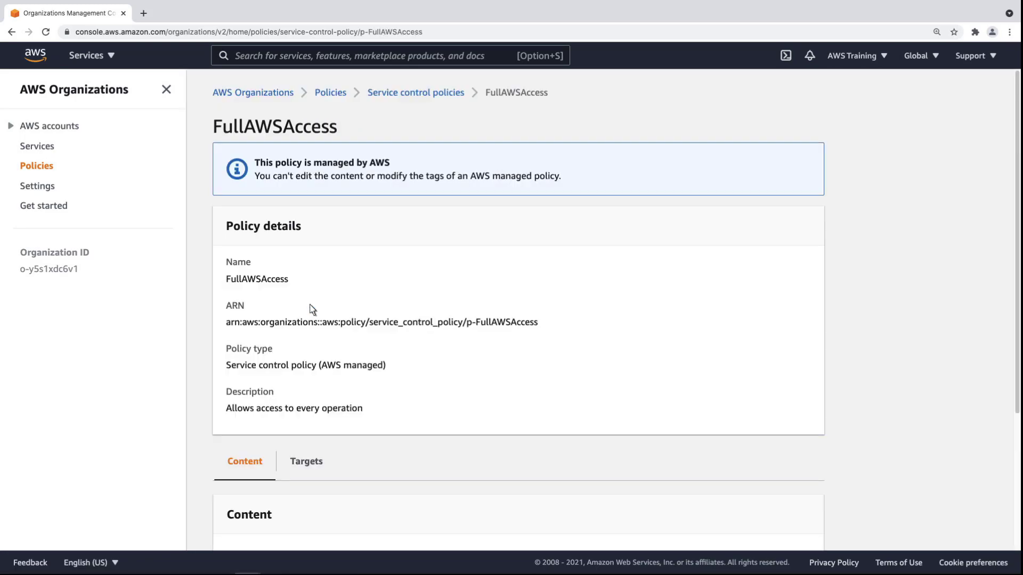
mouse_move(768, 403)
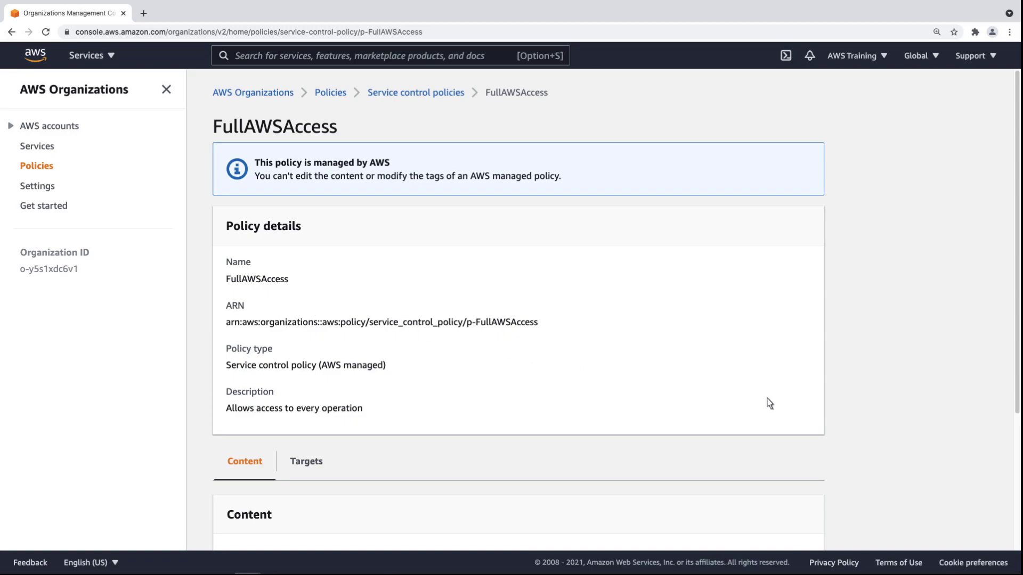
scroll("down", 3)
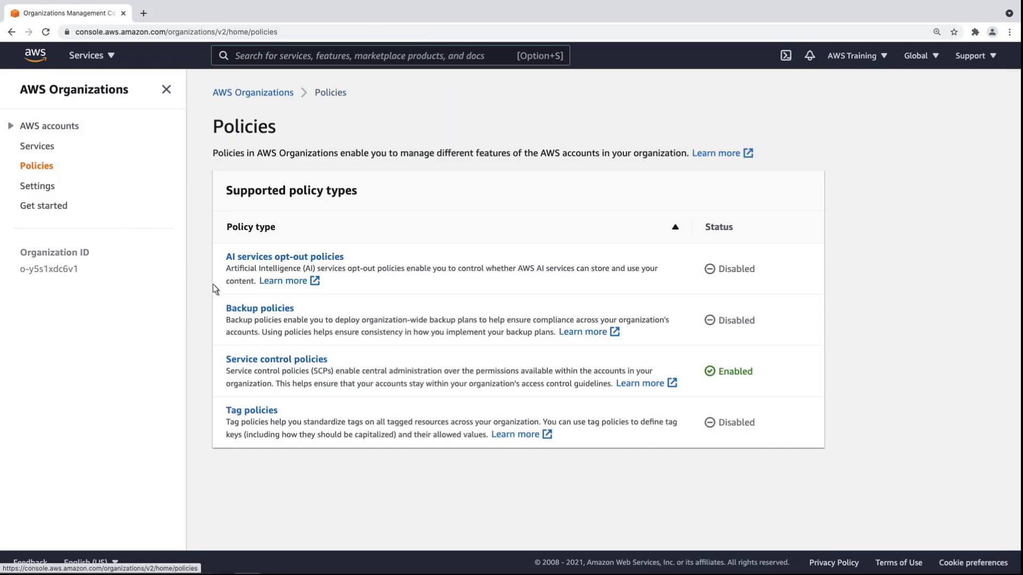
left_click(276, 358)
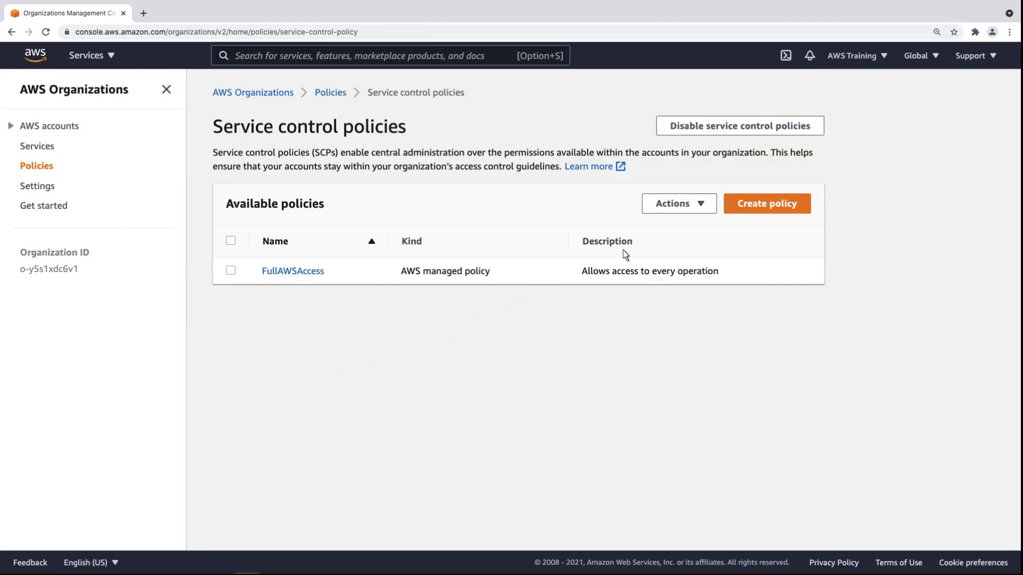
Start a new SCP named SecurityGuardrails, described 'Prevent disabling required security services'.
left_click(767, 204)
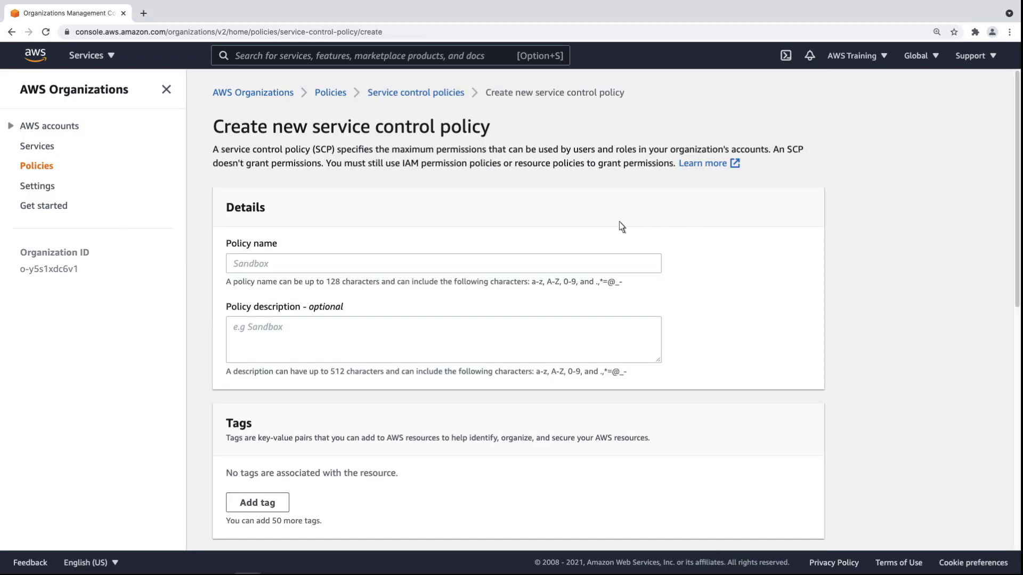
type("SecurityGua")
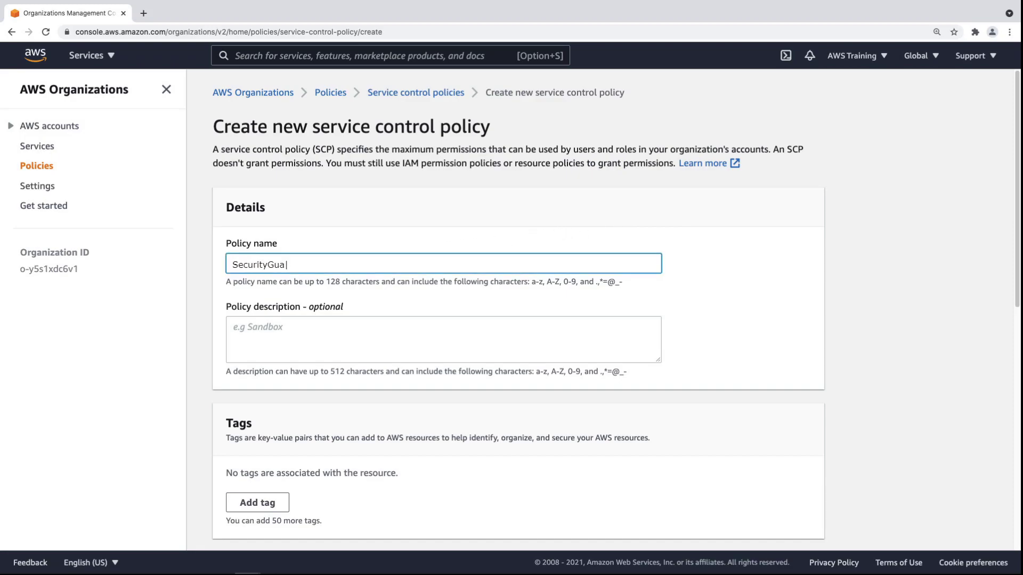
type("Prevent disabling required security")
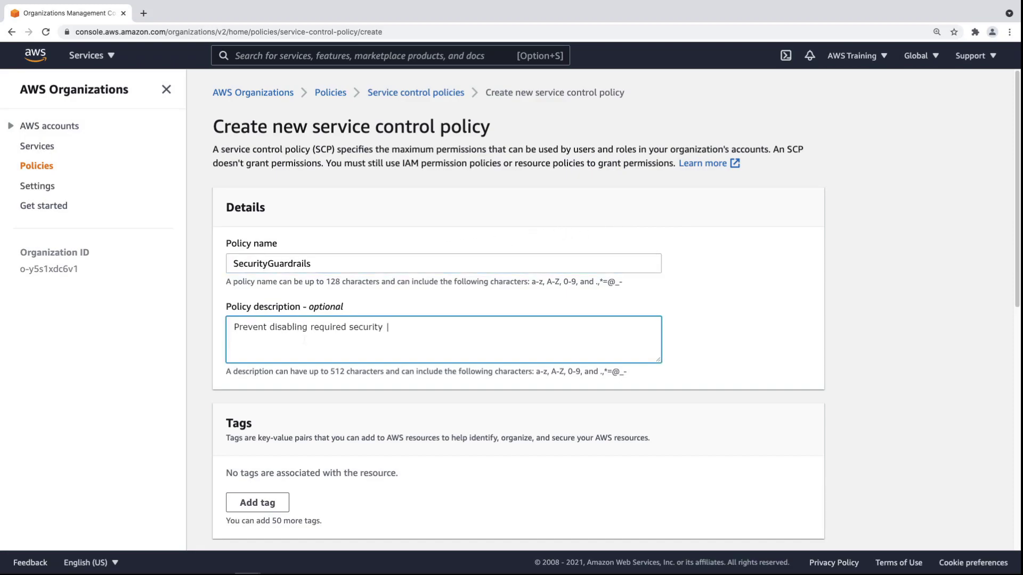
type("services")
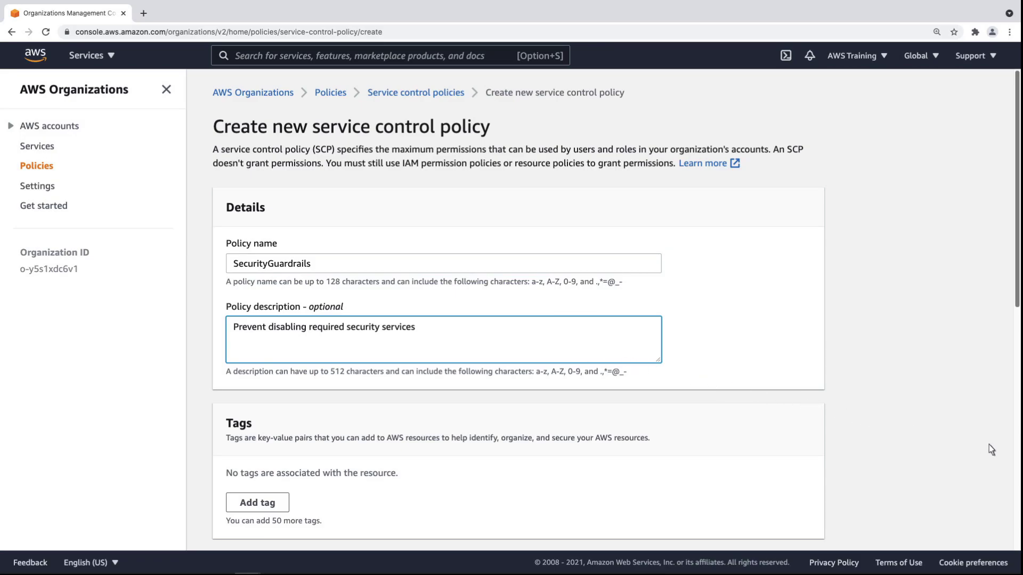
scroll("down", 3)
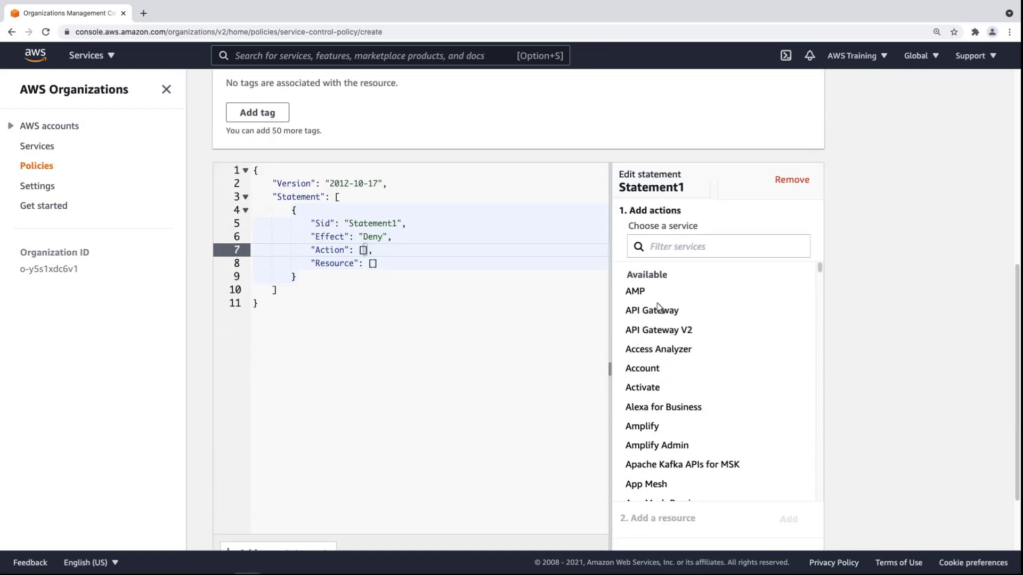
Add a Deny statement for AMP CreateAlertManagerDefinition, CreateRuleGroupsNamespace and CreateWorkspace.
left_click(634, 291)
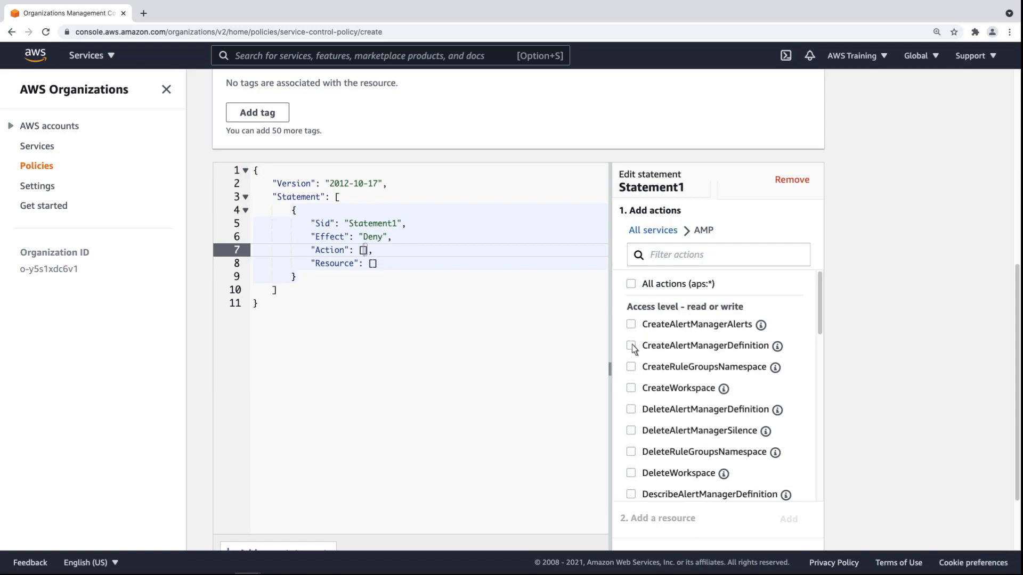
left_click(631, 345)
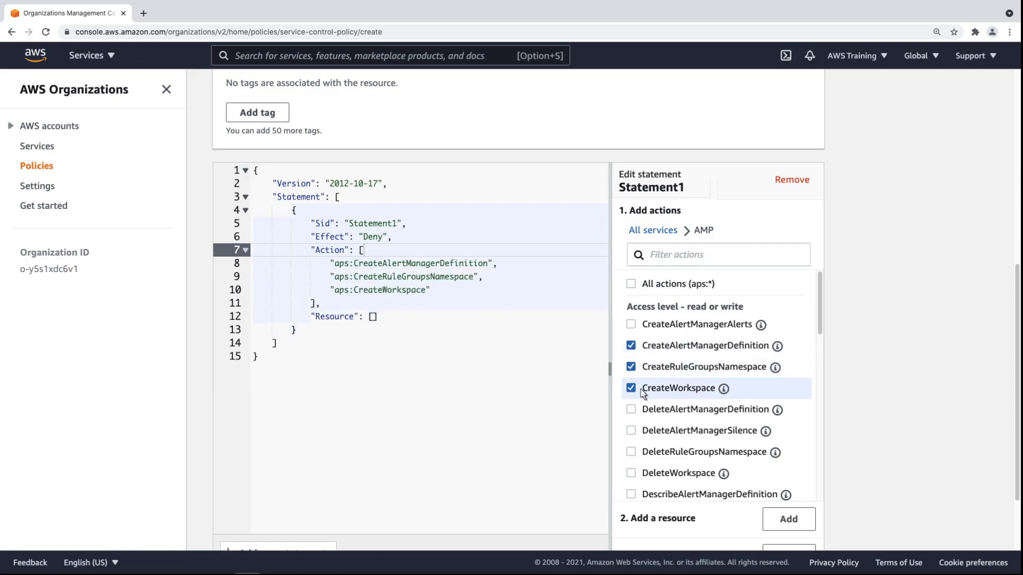
scroll("down", 3)
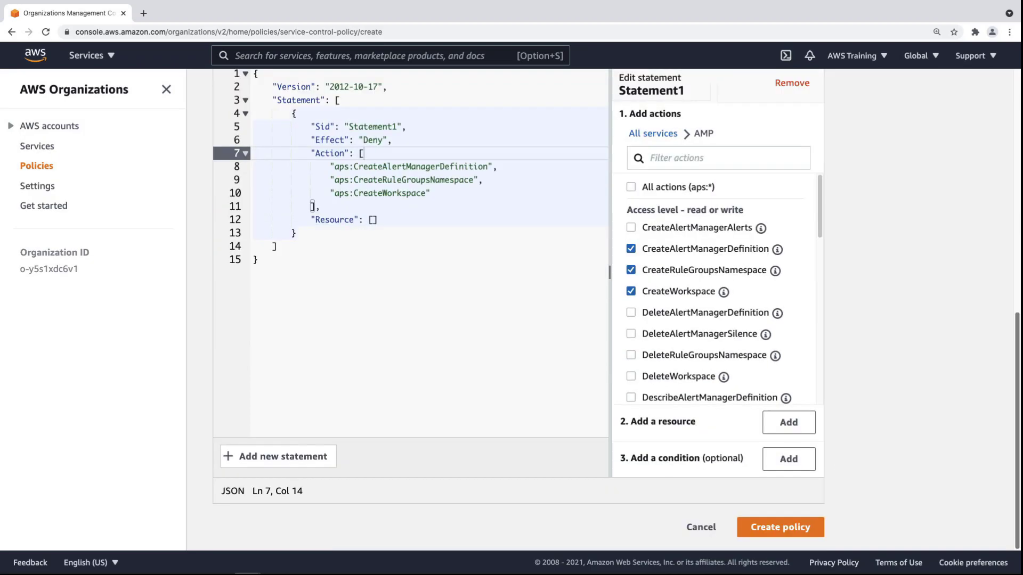
mouse_move(801, 443)
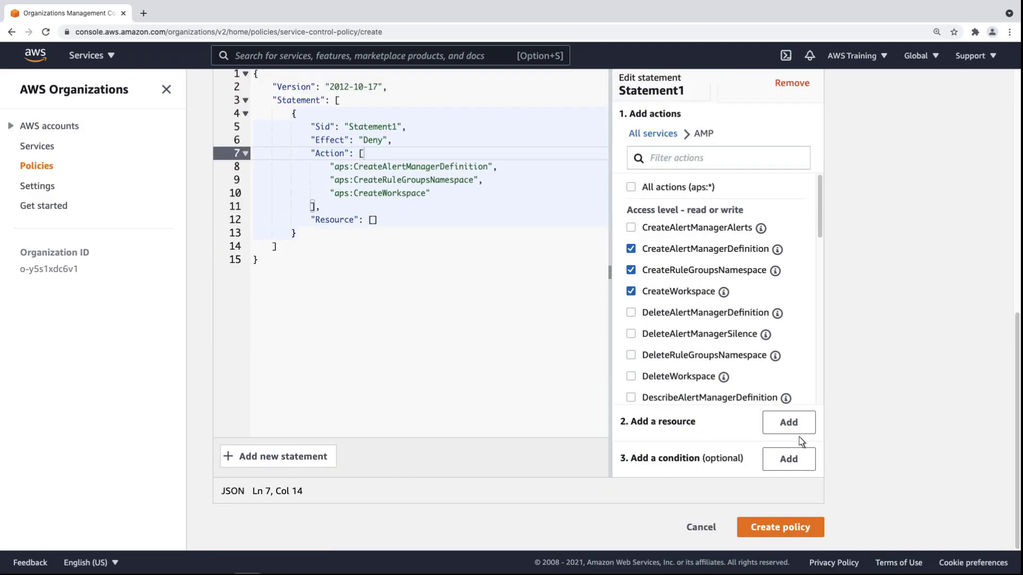
Add an All Resources resource so the statement targets the * wildcard.
left_click(787, 422)
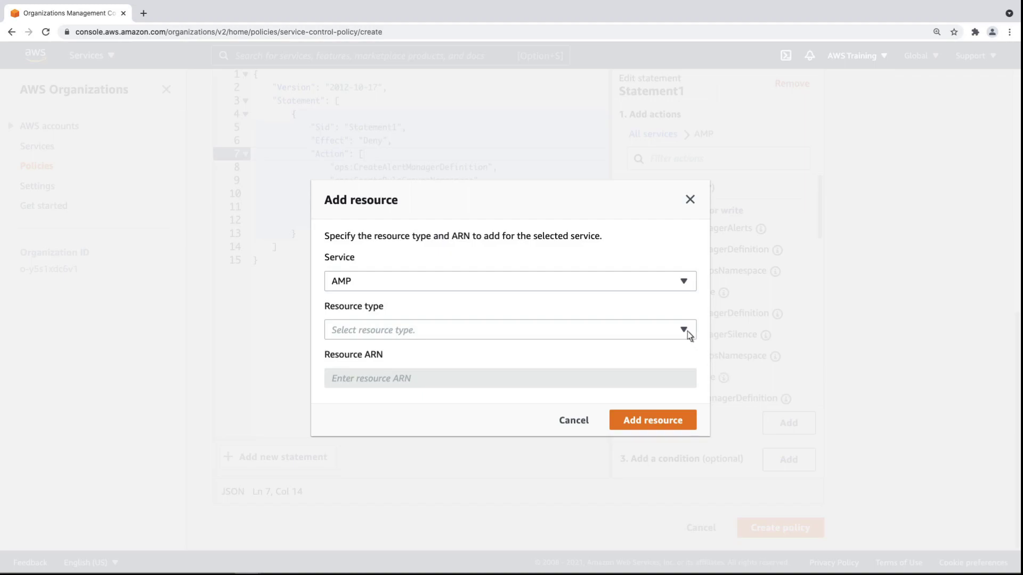
left_click(508, 329)
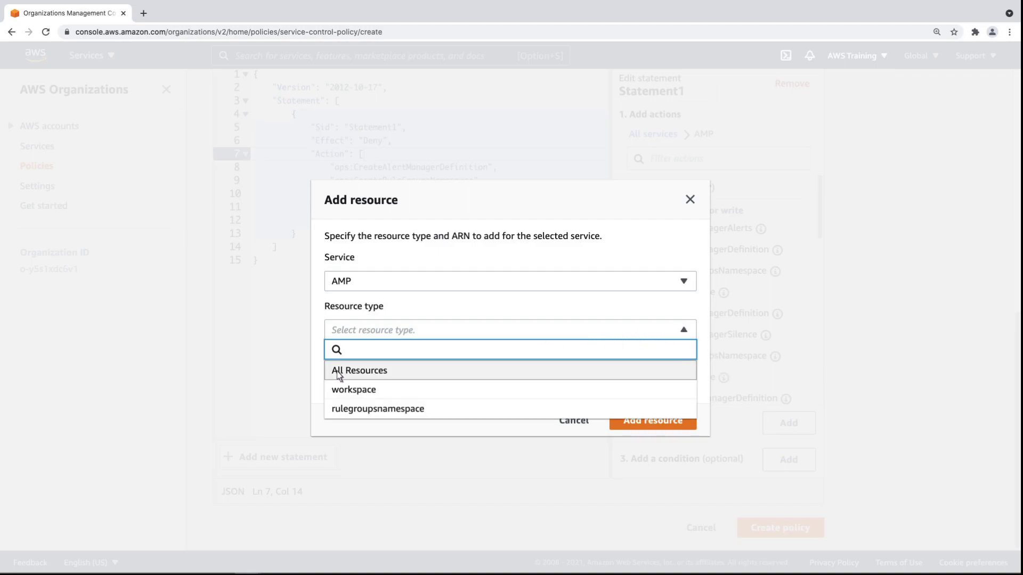
left_click(359, 370)
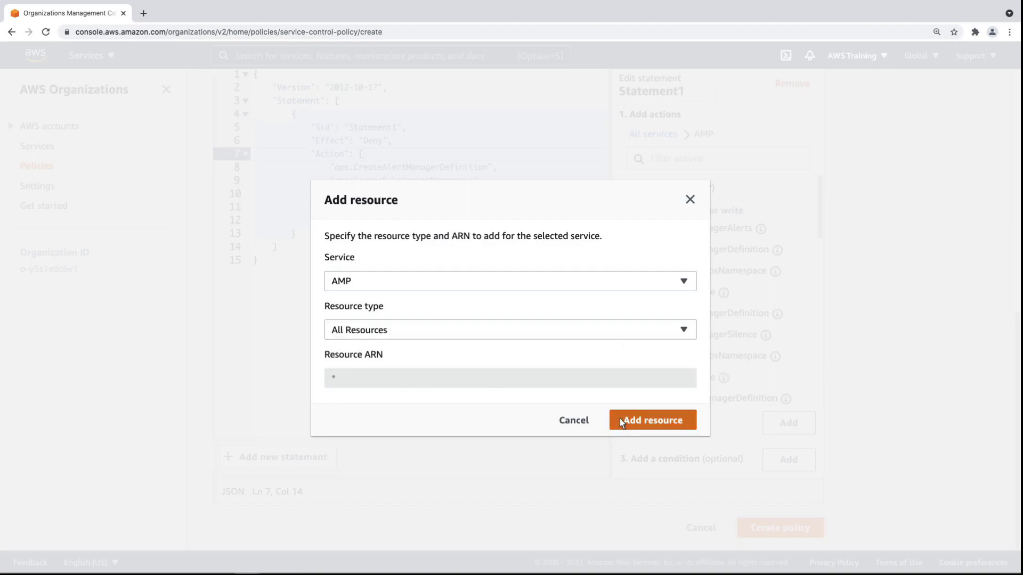
left_click(651, 419)
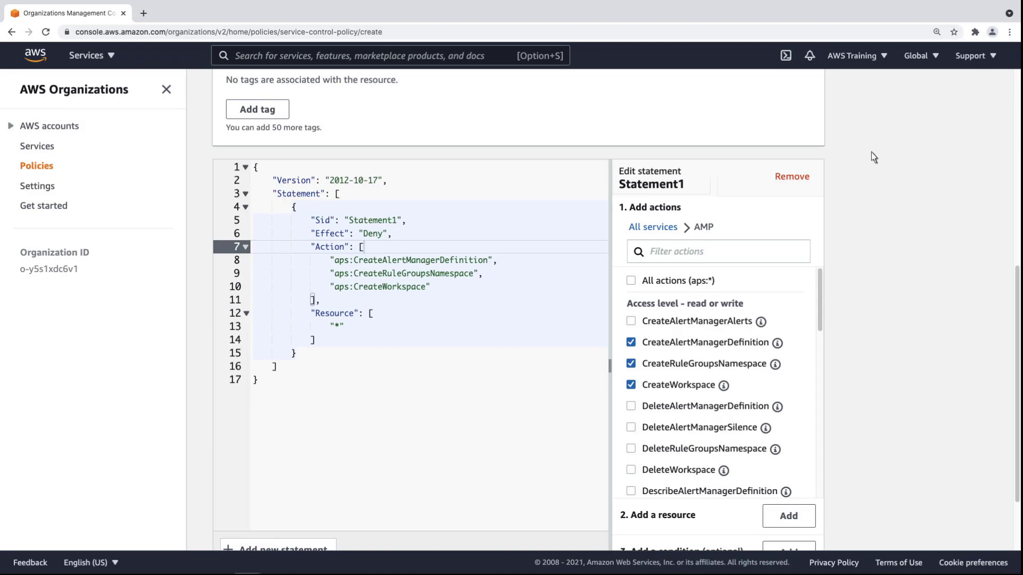
In the JSON editor, add Deny statements for securityhub, guardduty and detective disable actions.
left_click(792, 176)
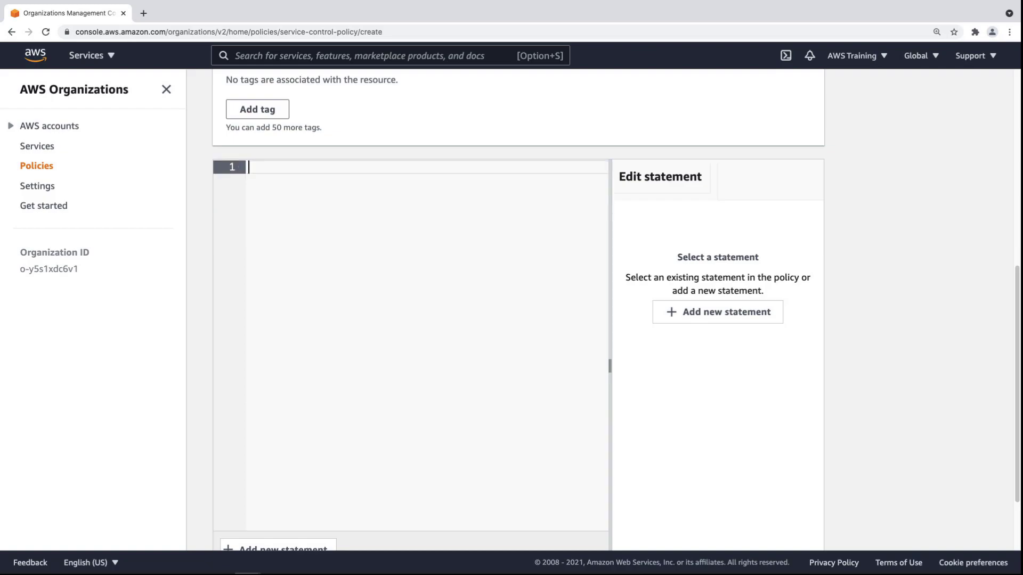
mouse_move(253, 174)
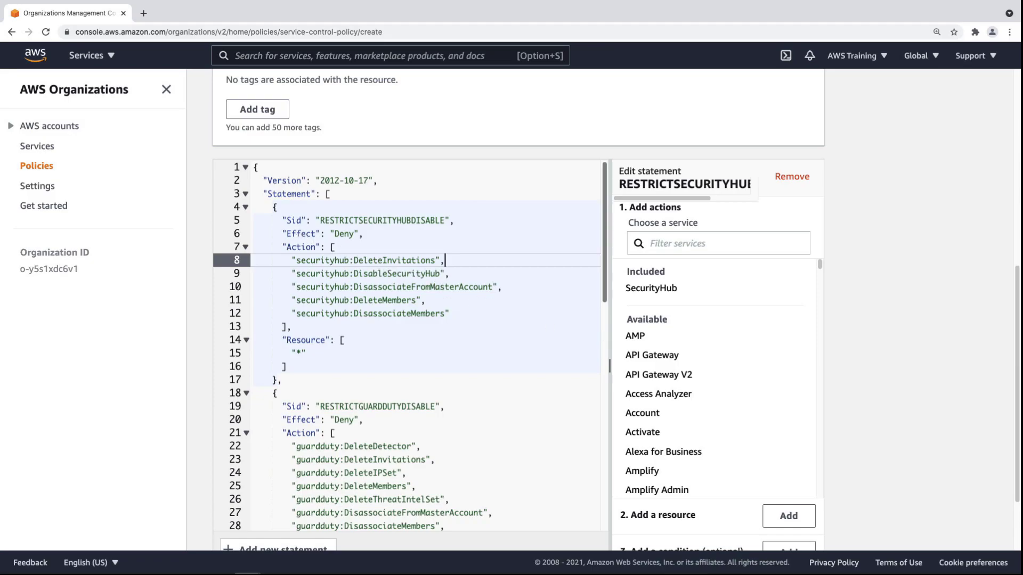
scroll("down", 3)
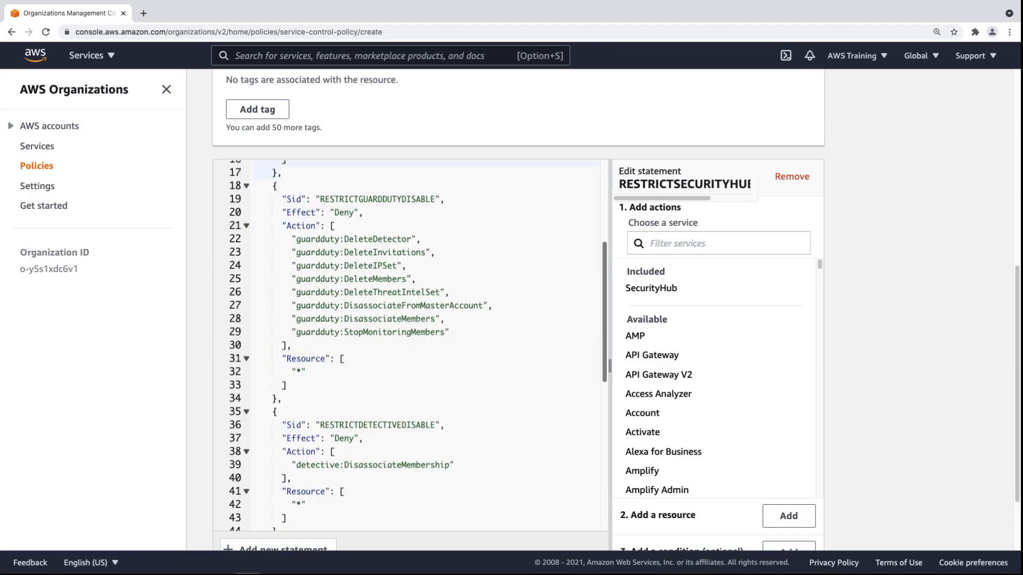
scroll("down", 3)
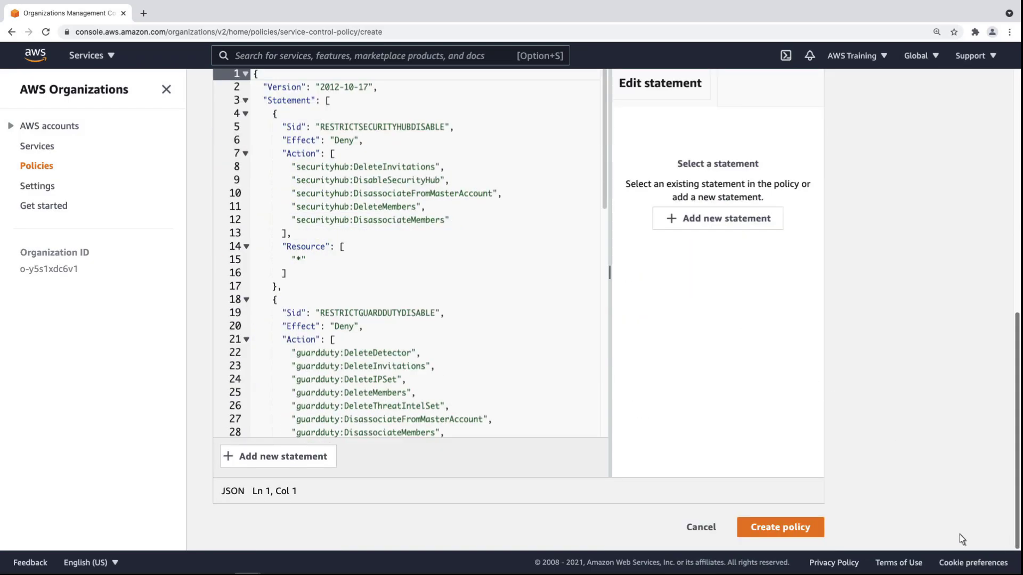
mouse_move(779, 527)
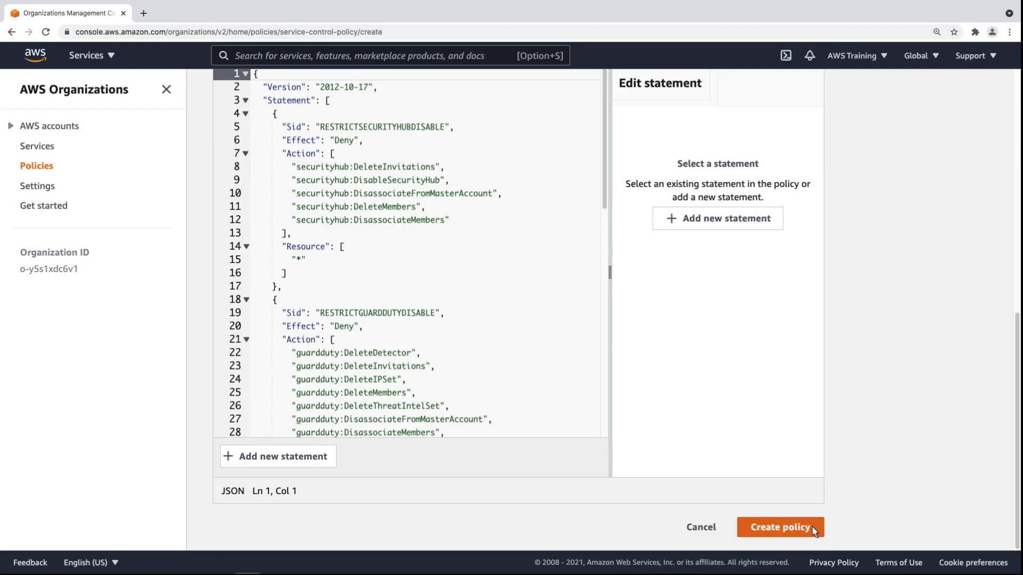
Submit the SecurityGuardrails SCP, then attach it to the LogArchiveProdAccount account.
left_click(779, 527)
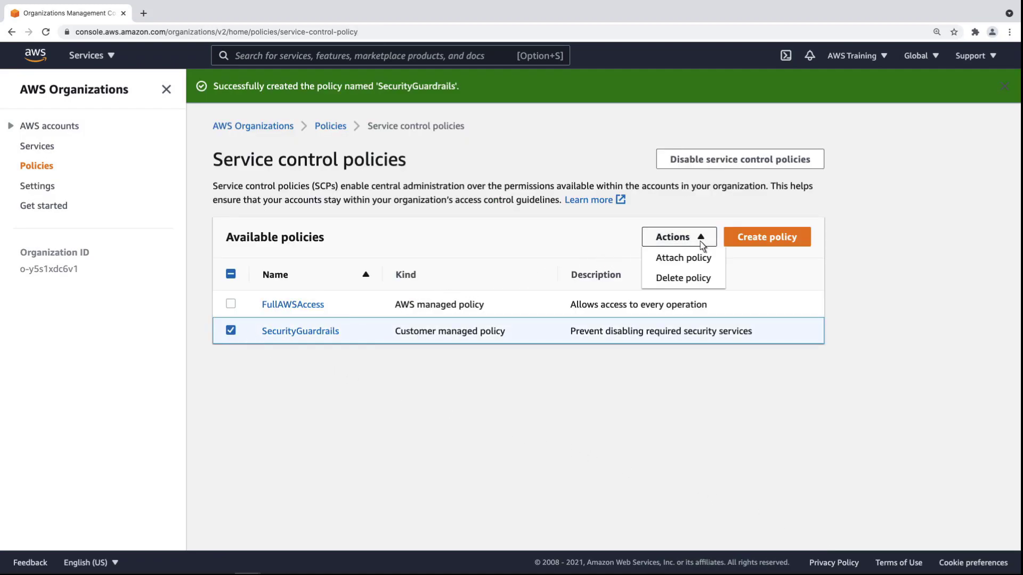
left_click(683, 258)
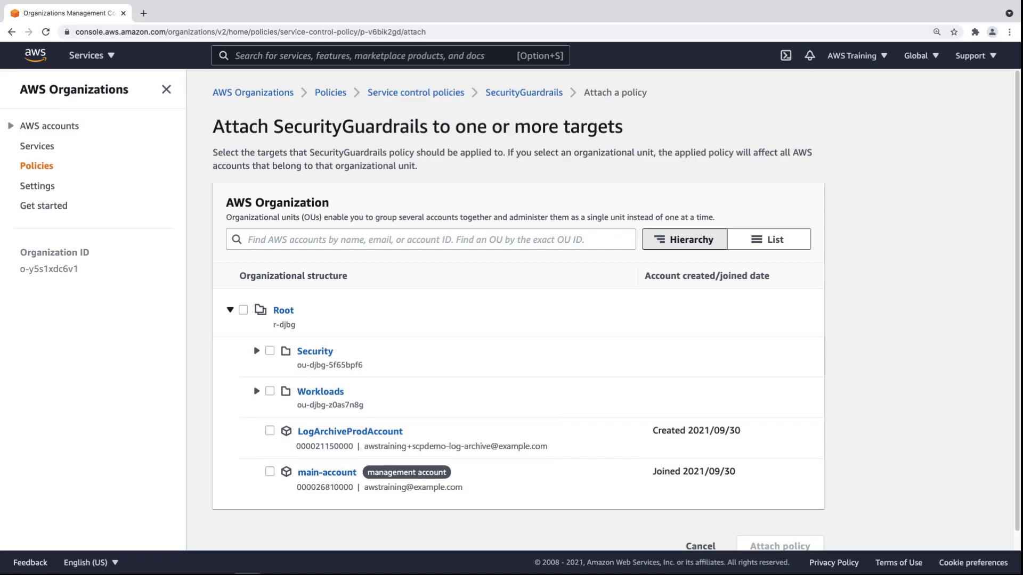
mouse_move(707, 270)
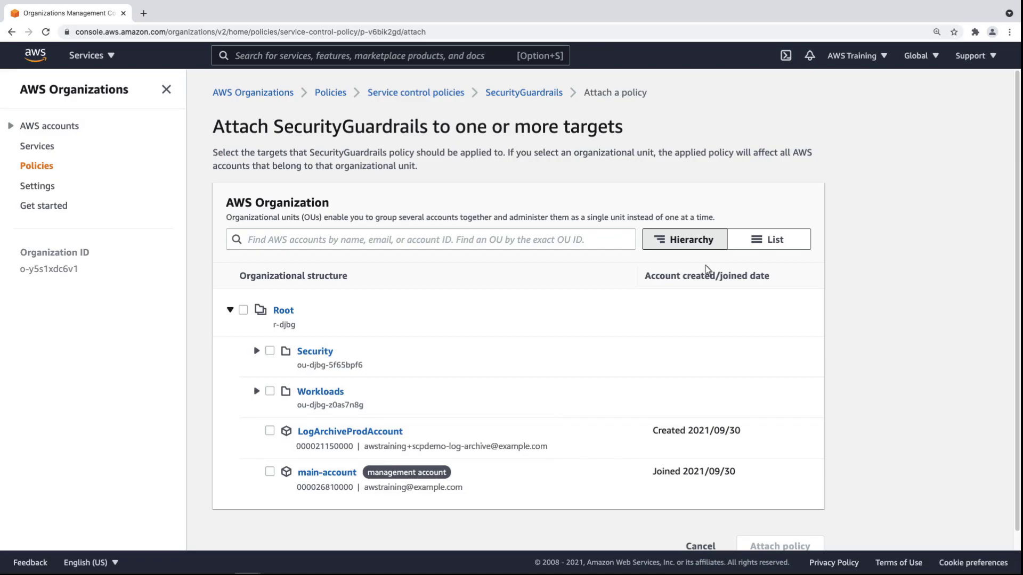
left_click(270, 431)
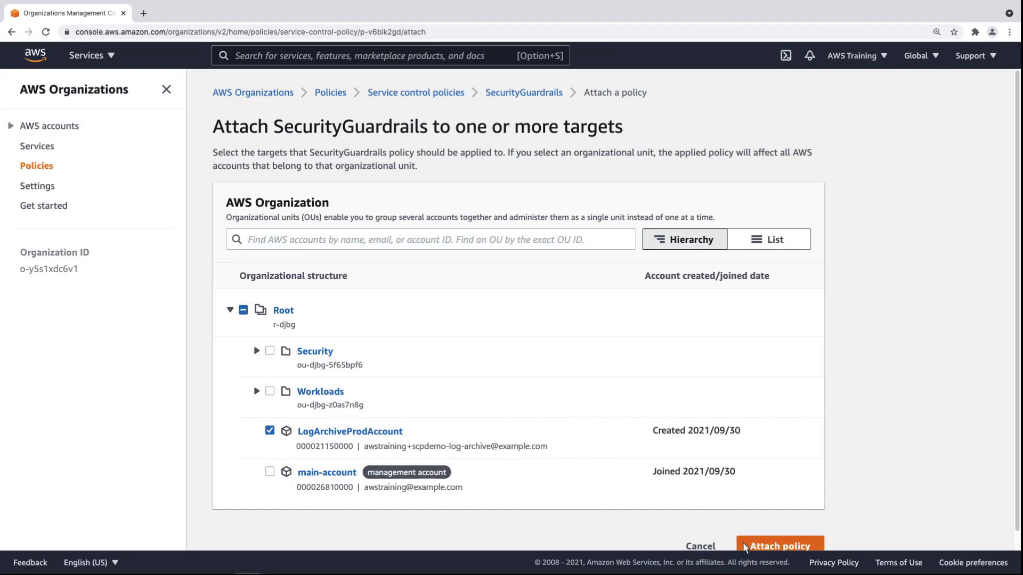
left_click(779, 546)
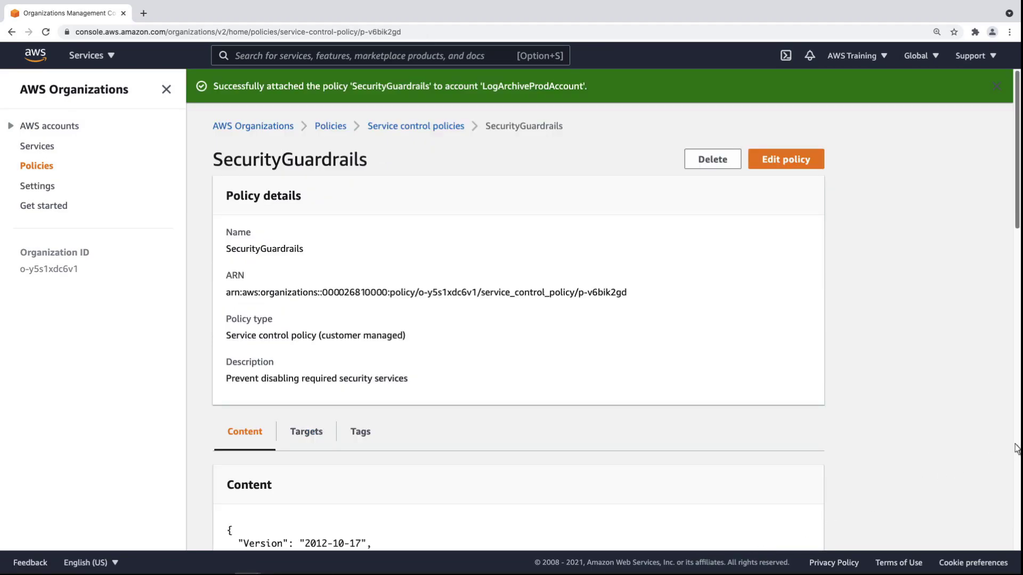
Open LogArchiveProdAccount from AWS accounts and check its Applied policies for SecurityGuardrails.
scroll("down", 3)
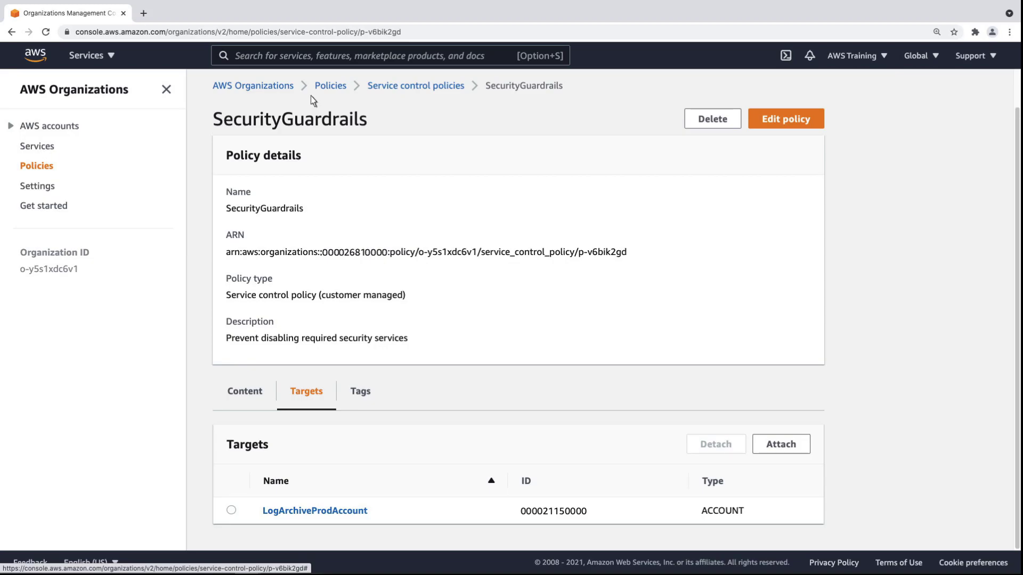
left_click(50, 126)
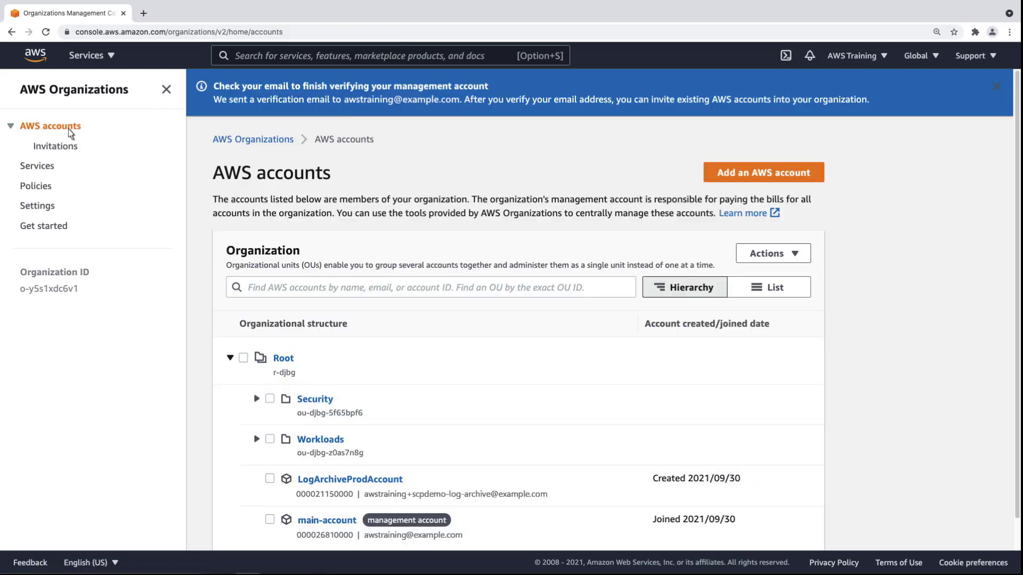
mouse_move(349, 479)
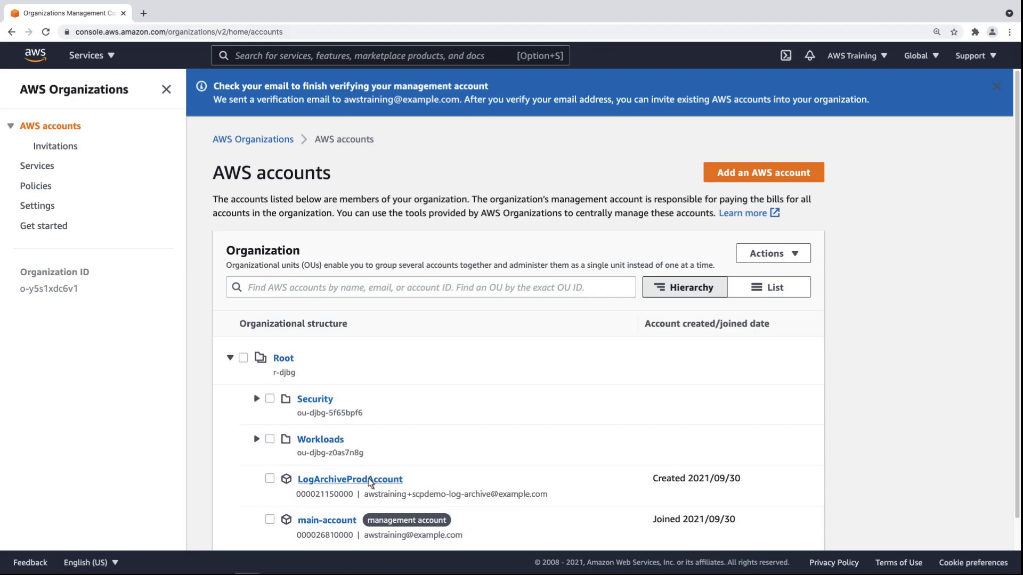
left_click(349, 478)
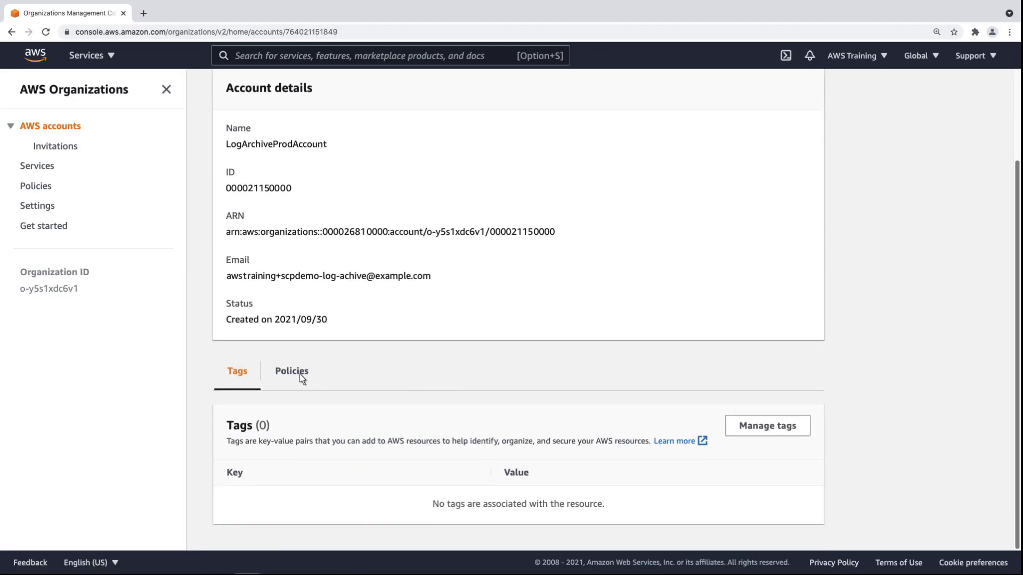
left_click(291, 372)
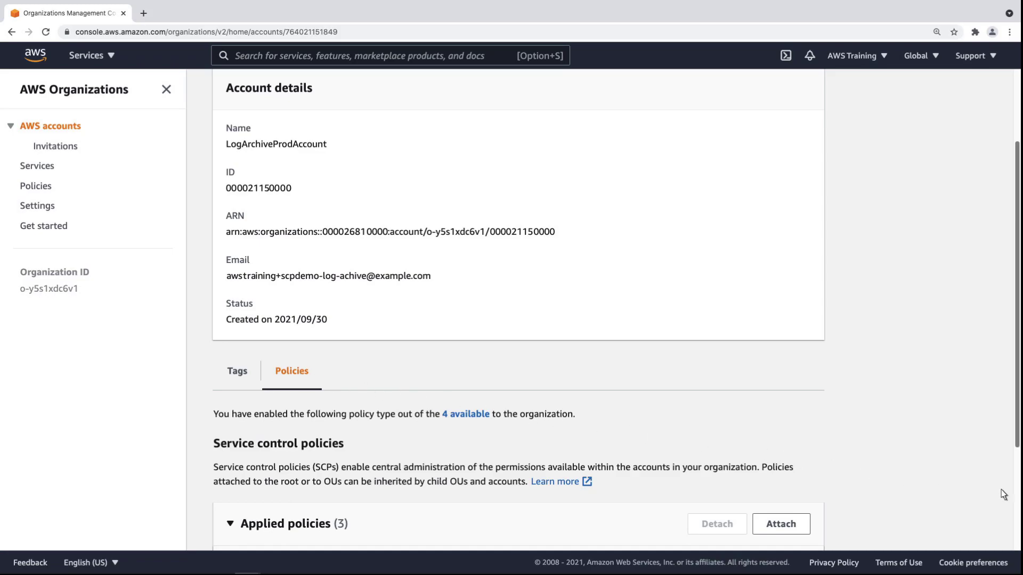
scroll("down", 3)
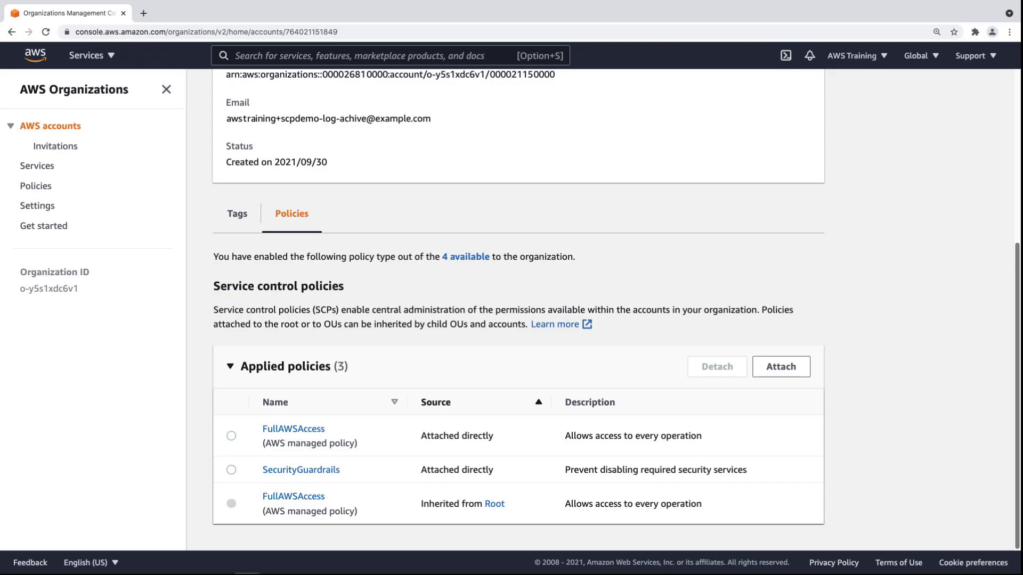
mouse_move(1016, 240)
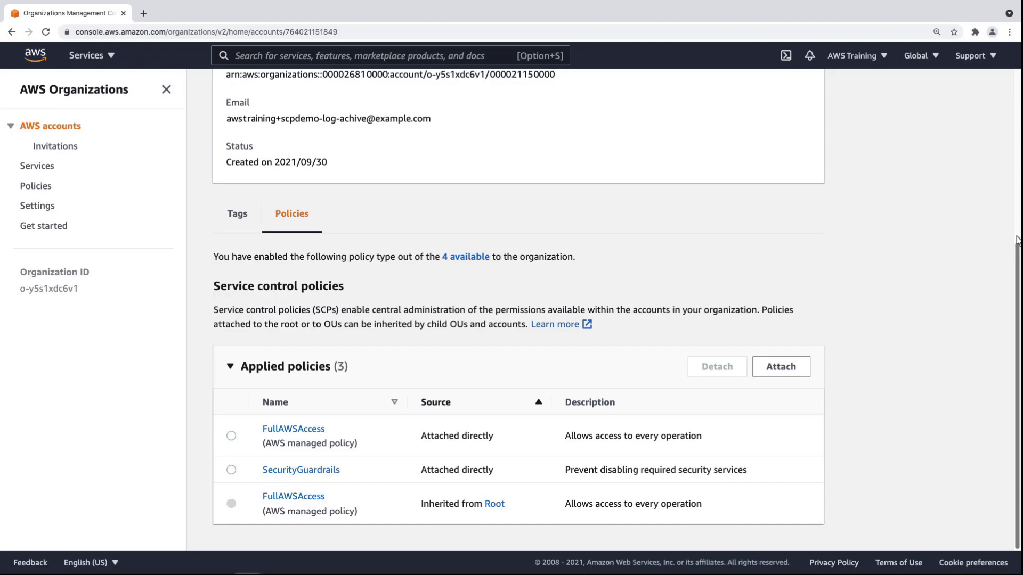
scroll("up", 3)
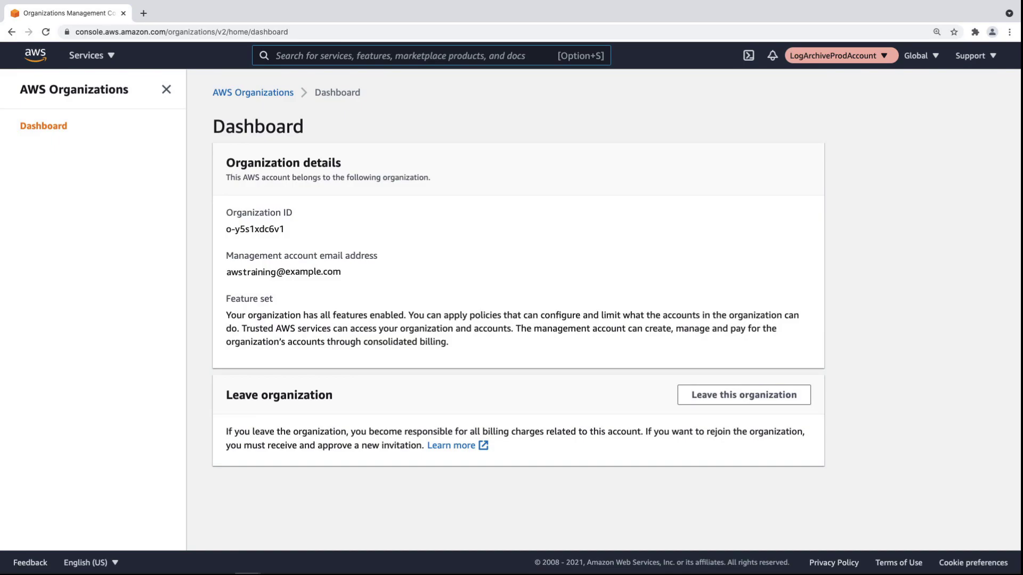
Search 'security hub', open General settings, and confirm Disable AWS Security Hub, receiving a permission error.
left_click(430, 54)
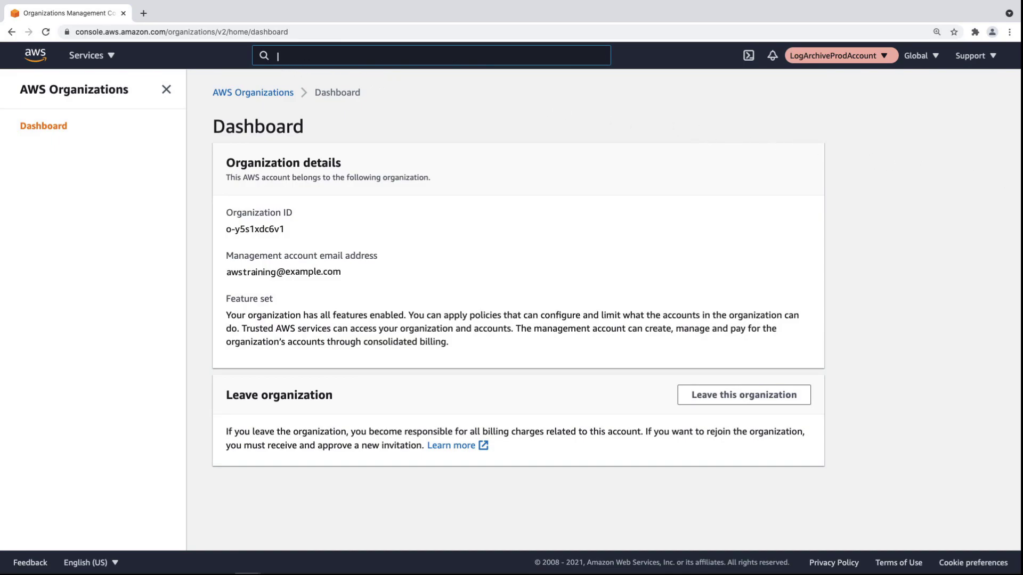
type("security hub")
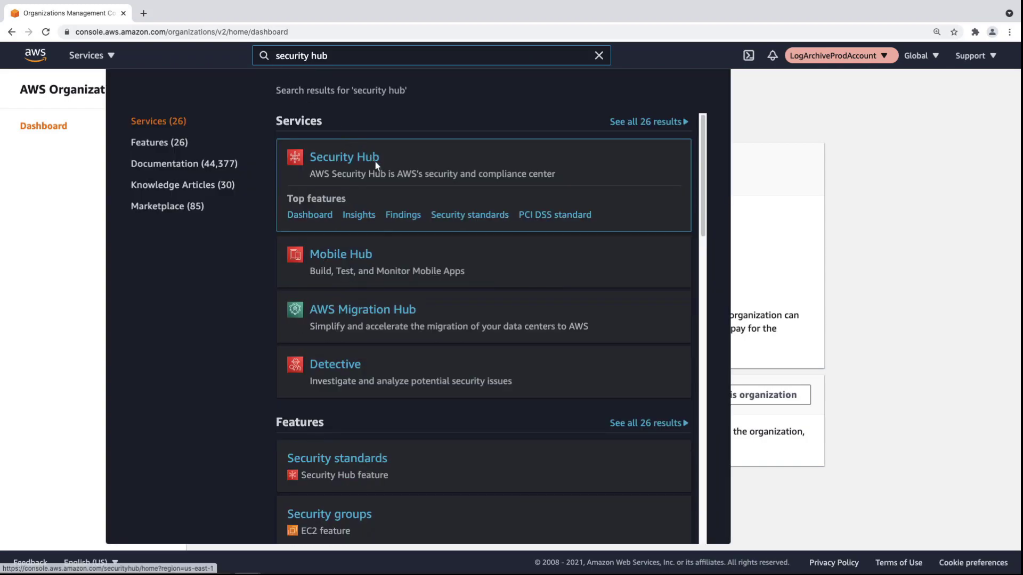
left_click(345, 157)
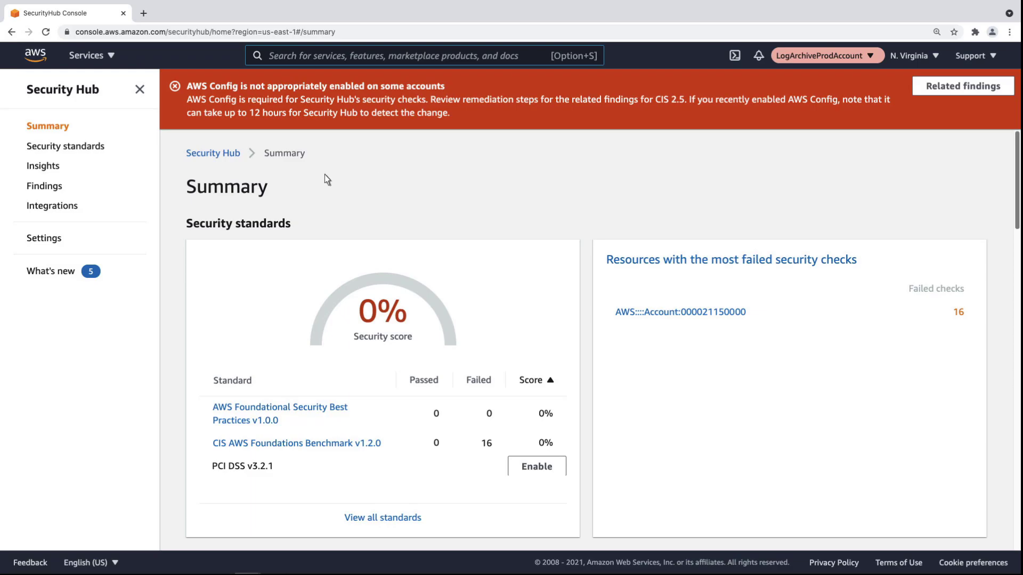
left_click(44, 238)
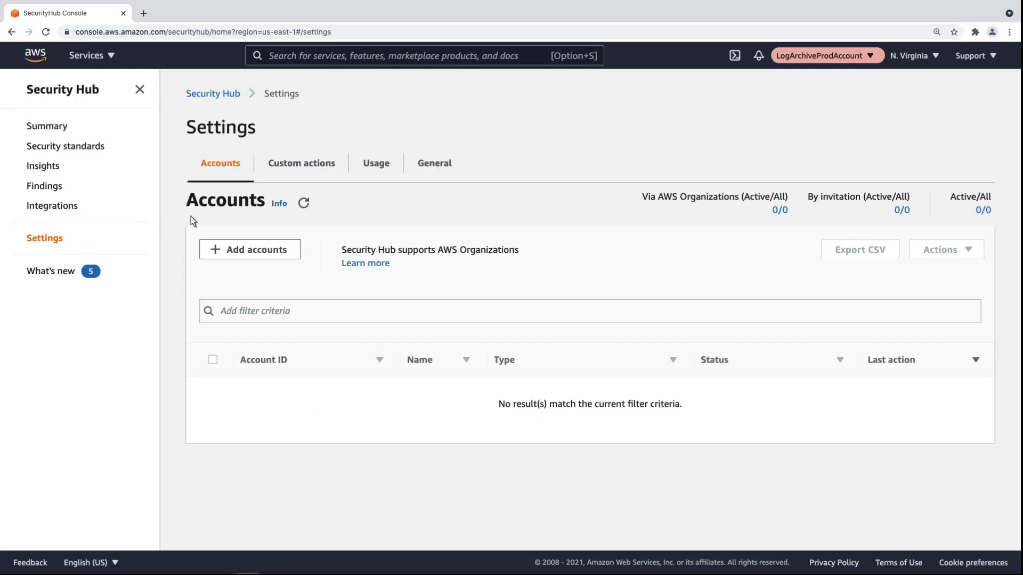
left_click(433, 163)
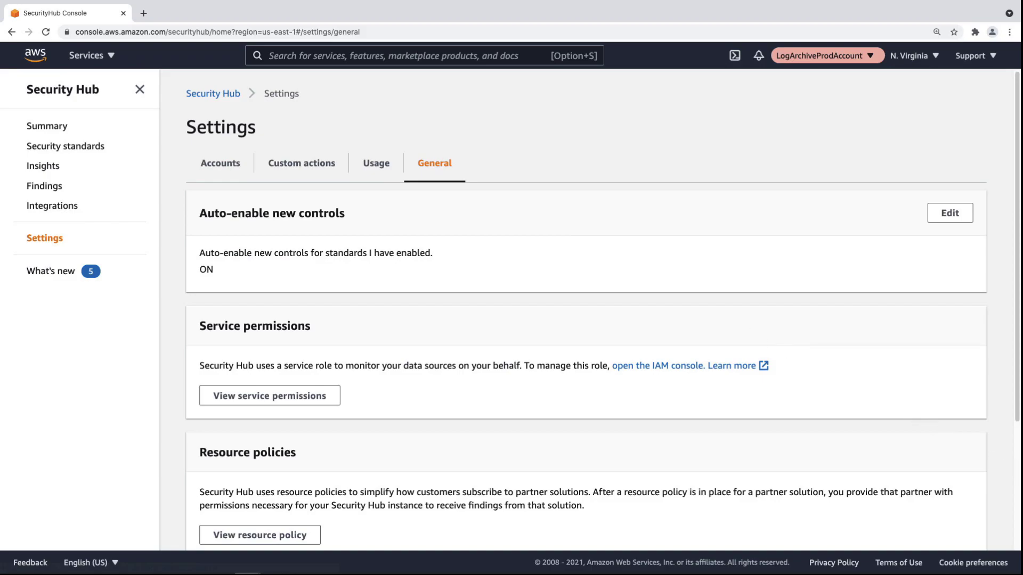
left_click(271, 501)
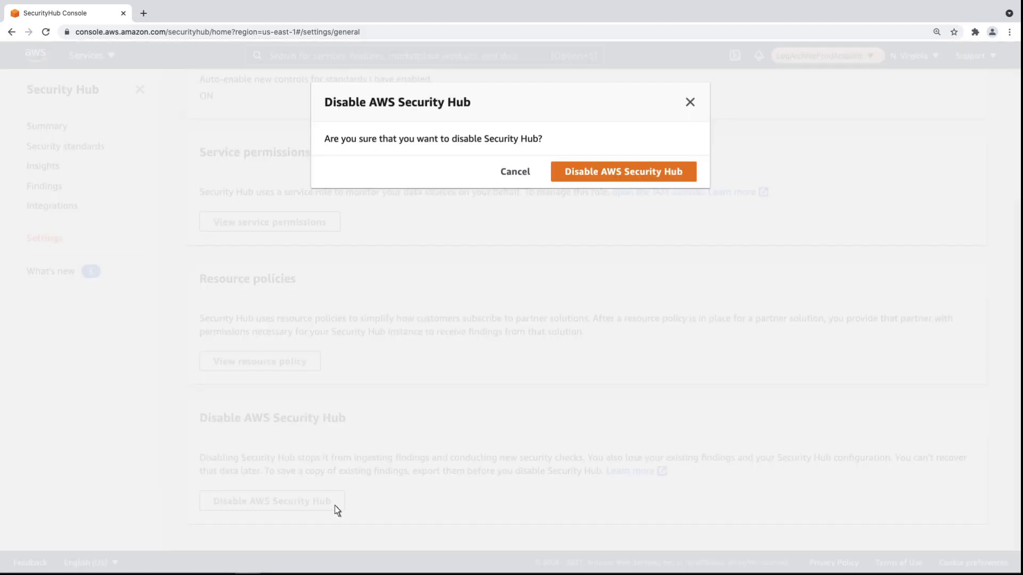
mouse_move(622, 172)
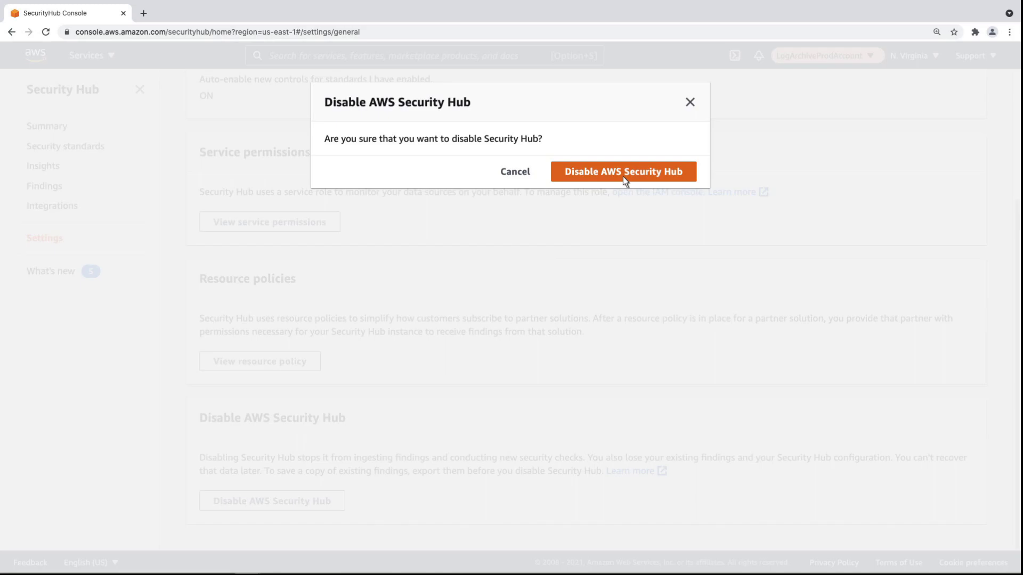
left_click(622, 171)
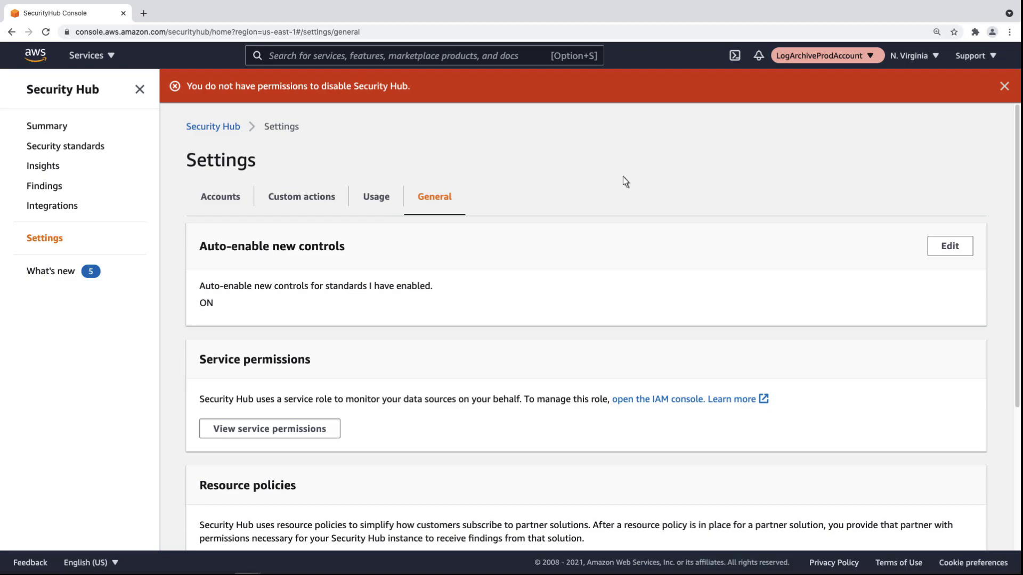
Open AWS Config settings, edit the recorder and uncheck Enable recording, hitting a permissions error.
type("config")
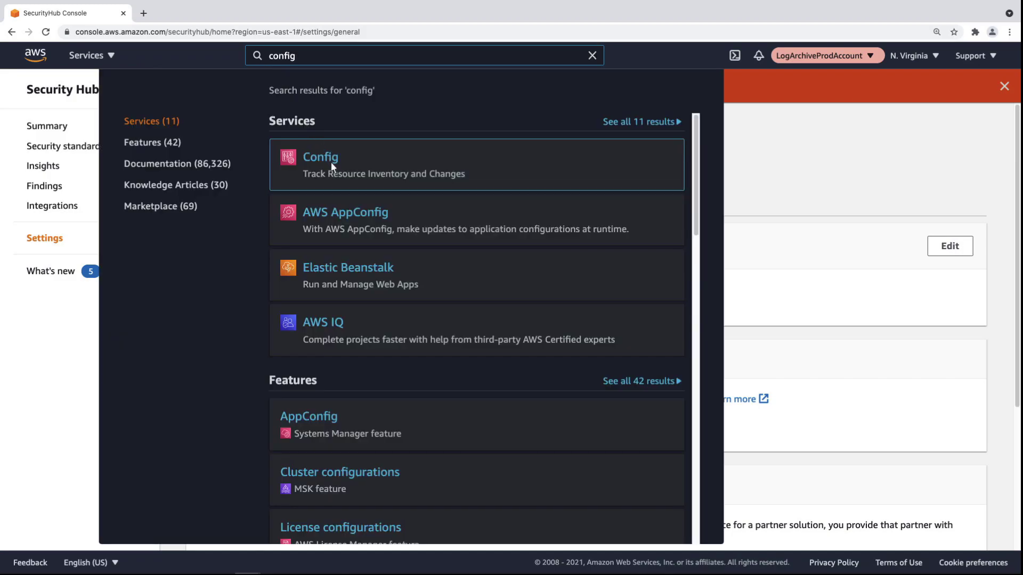
left_click(320, 156)
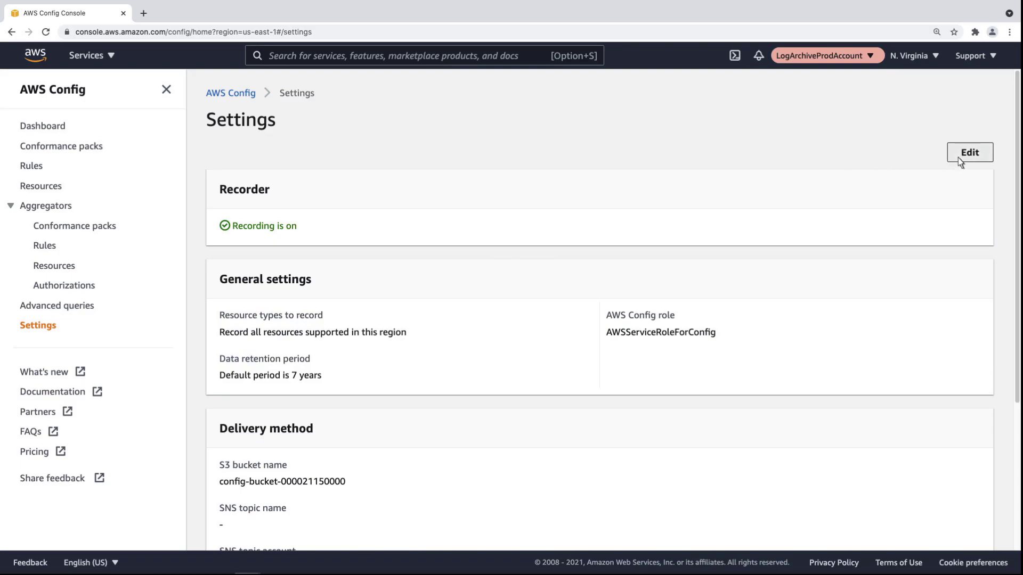
left_click(969, 152)
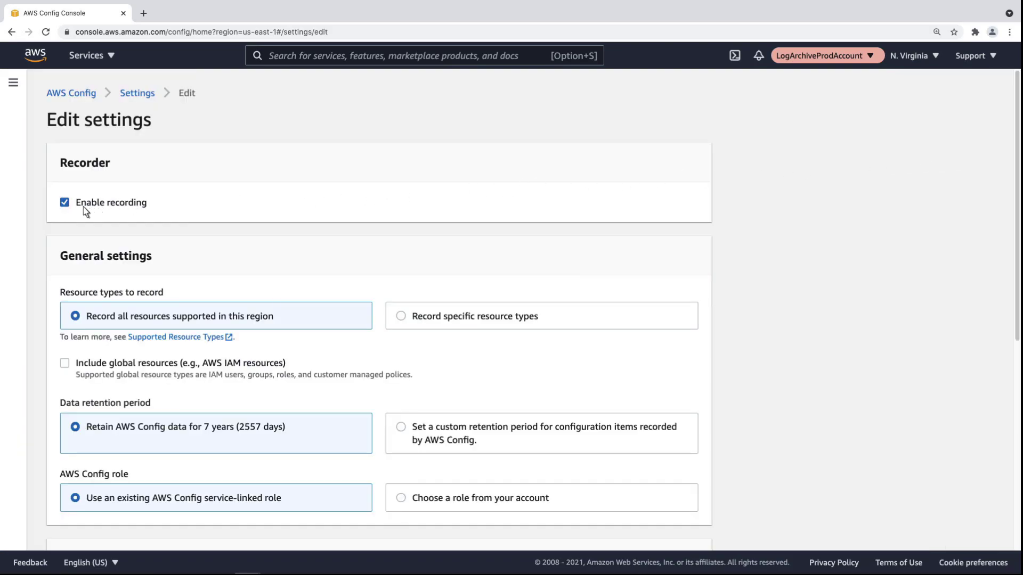
left_click(65, 203)
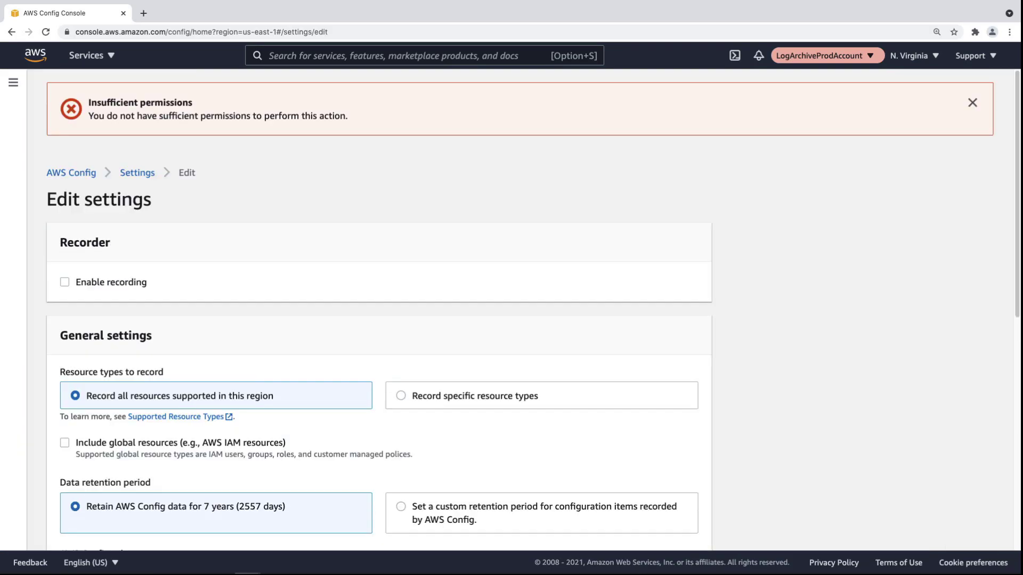